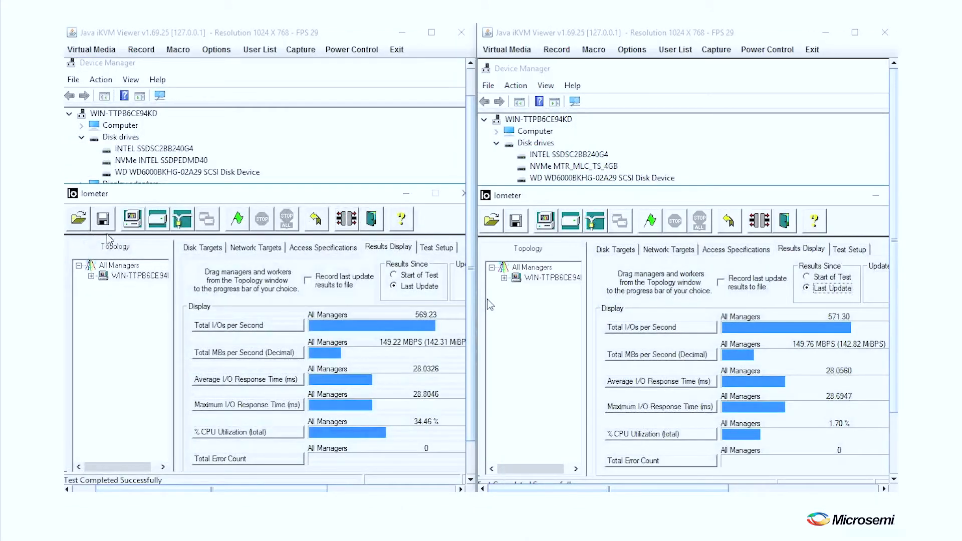
{"action": "mouse_move", "coordinate": [417, 371]}
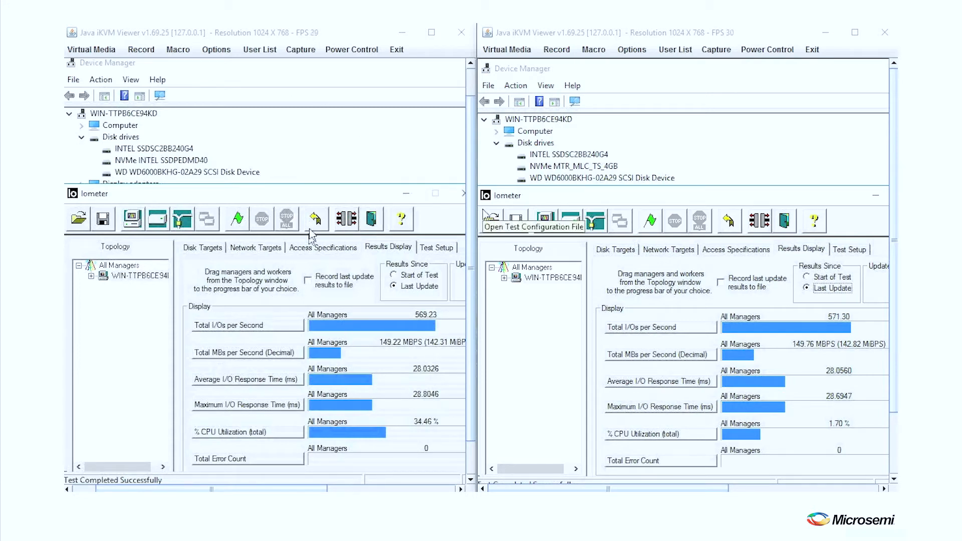
{"action": "mouse_move", "coordinate": [118, 164]}
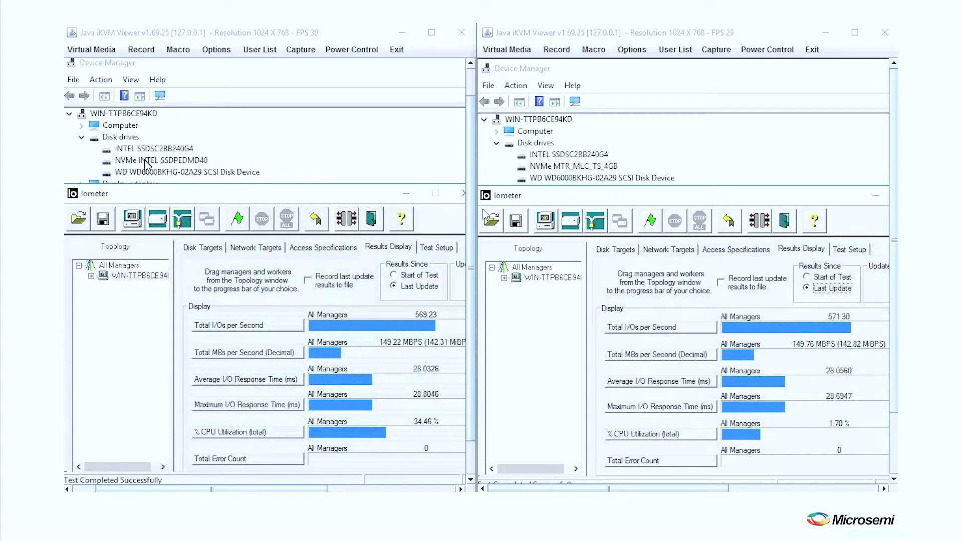
{"action": "mouse_move", "coordinate": [122, 171]}
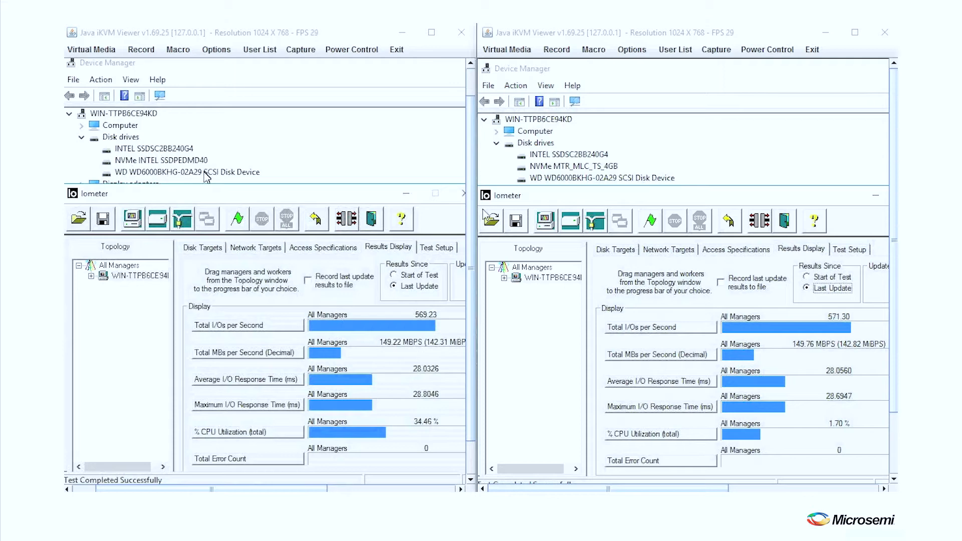
{"action": "mouse_move", "coordinate": [213, 186]}
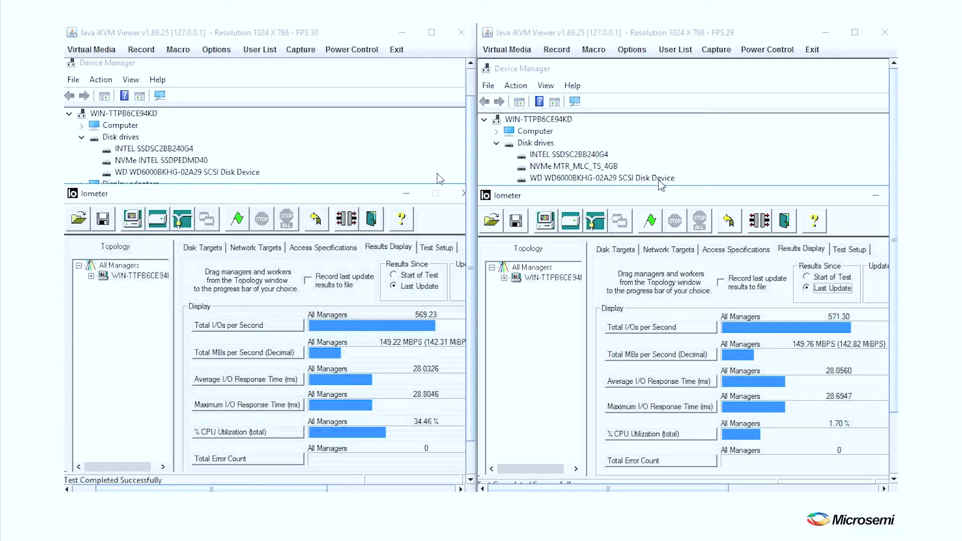
{"action": "mouse_move", "coordinate": [559, 185]}
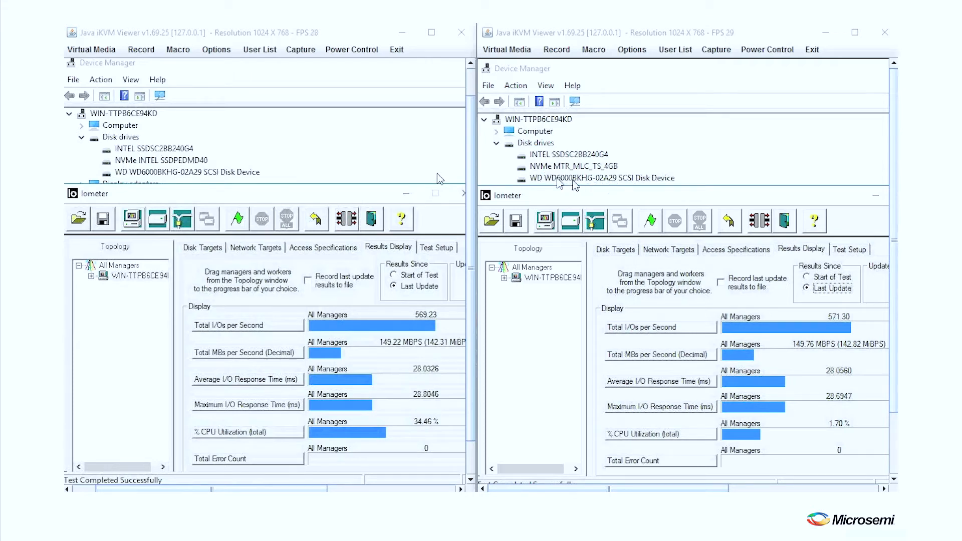
{"action": "mouse_move", "coordinate": [561, 190]}
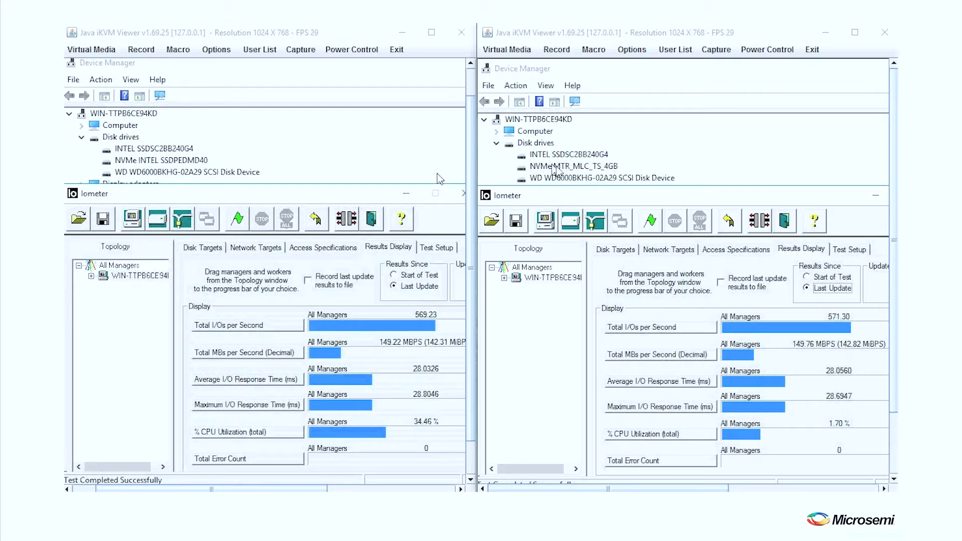
{"action": "mouse_move", "coordinate": [332, 202]}
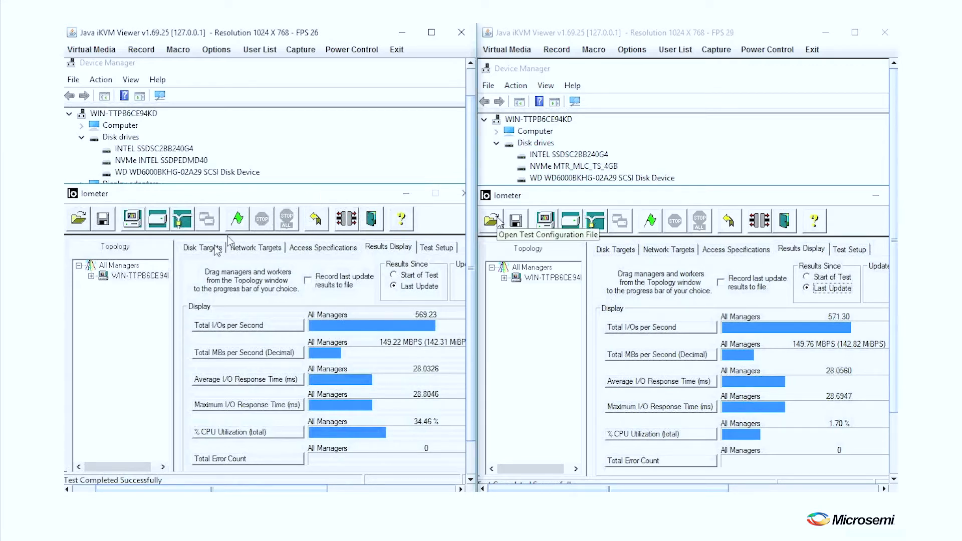
Review switch 1's endpoints and binding table in the COM3 console, mapping host ports to endpoints A through D.
{"action": "left_click", "coordinate": [202, 248]}
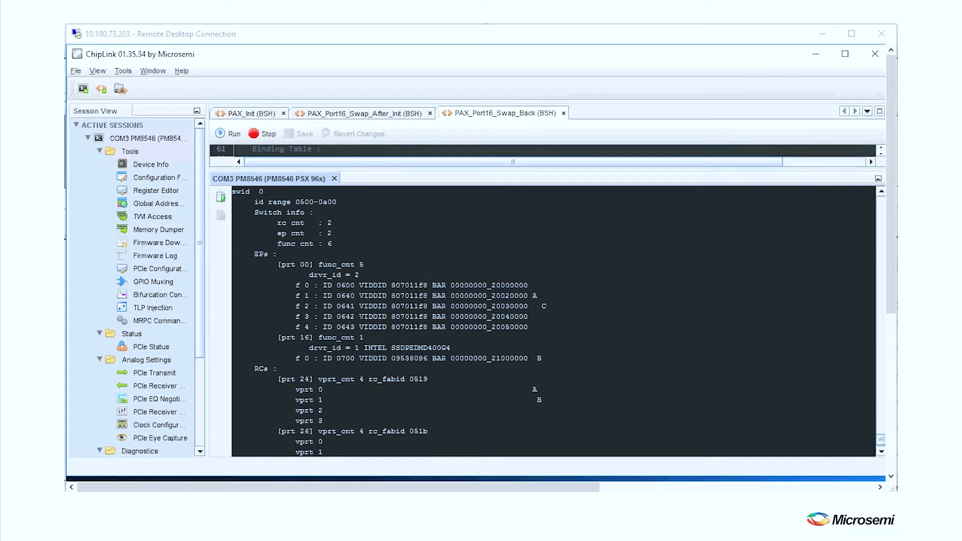
{"action": "mouse_move", "coordinate": [415, 255]}
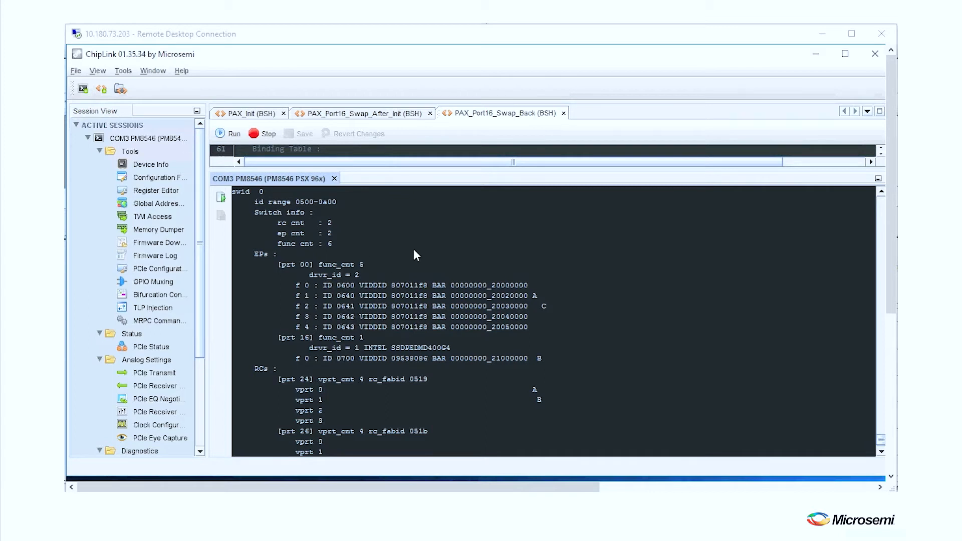
{"action": "mouse_move", "coordinate": [451, 302]}
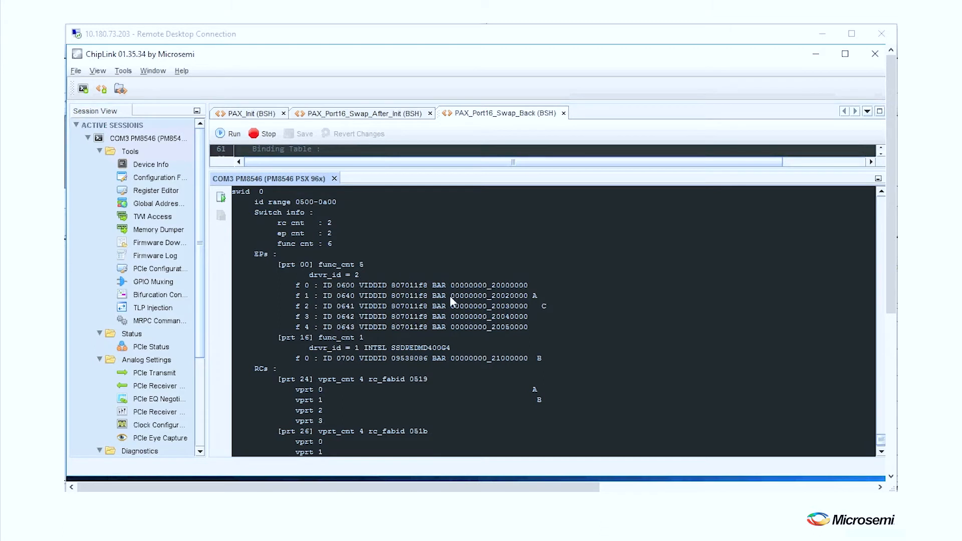
{"action": "mouse_move", "coordinate": [312, 222]}
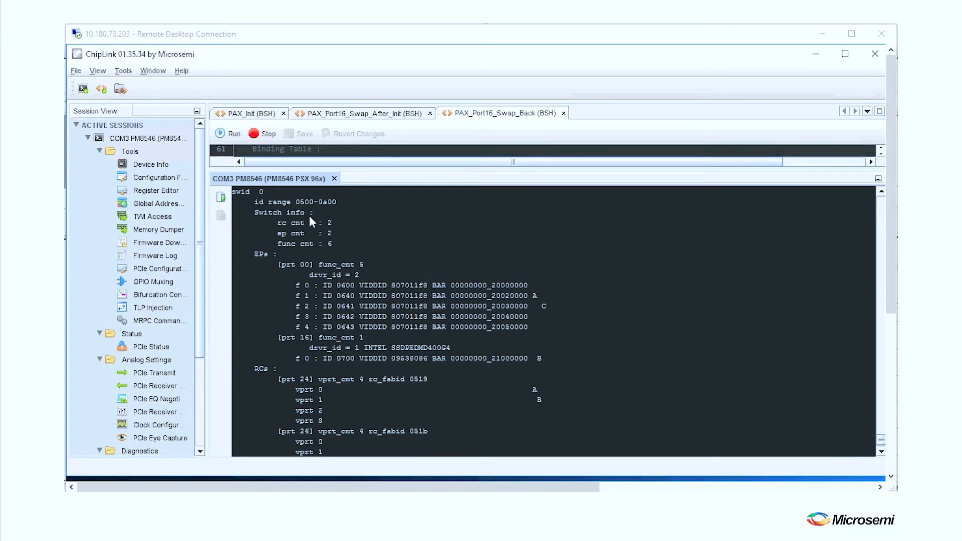
{"action": "mouse_move", "coordinate": [257, 204]}
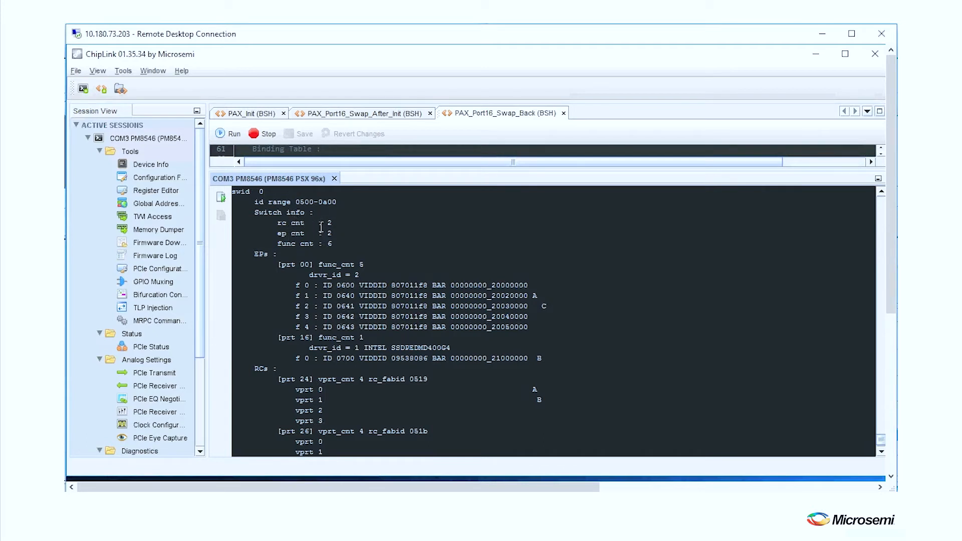
{"action": "mouse_move", "coordinate": [347, 235]}
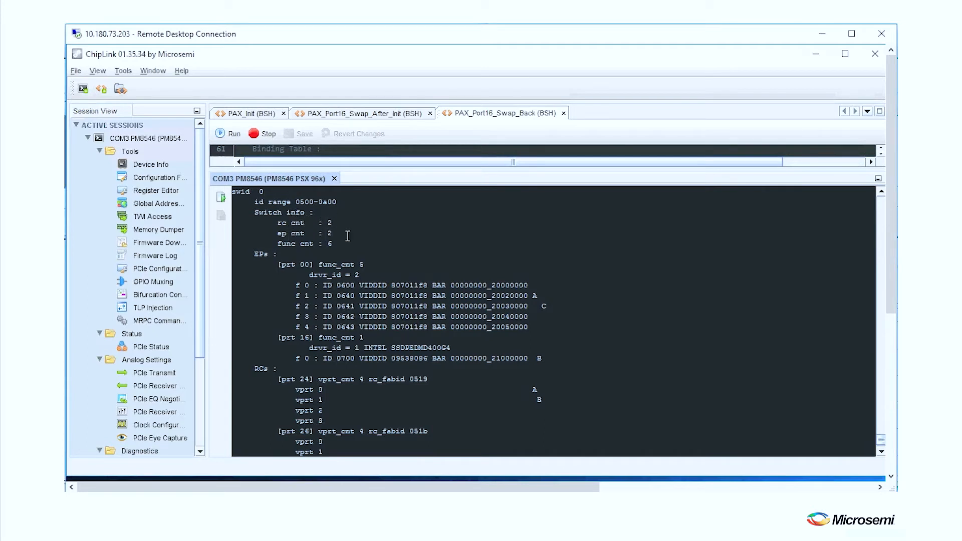
{"action": "mouse_move", "coordinate": [348, 248]}
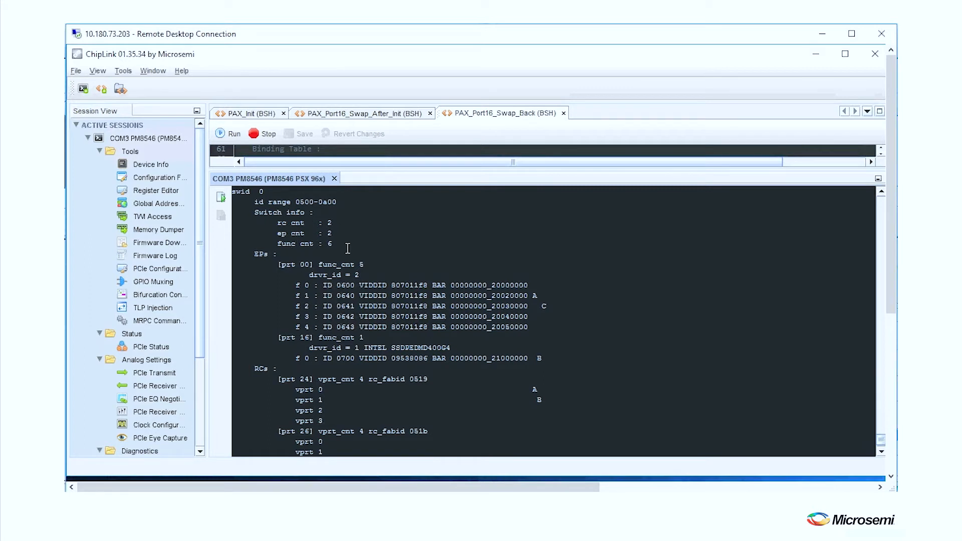
{"action": "mouse_move", "coordinate": [363, 289]}
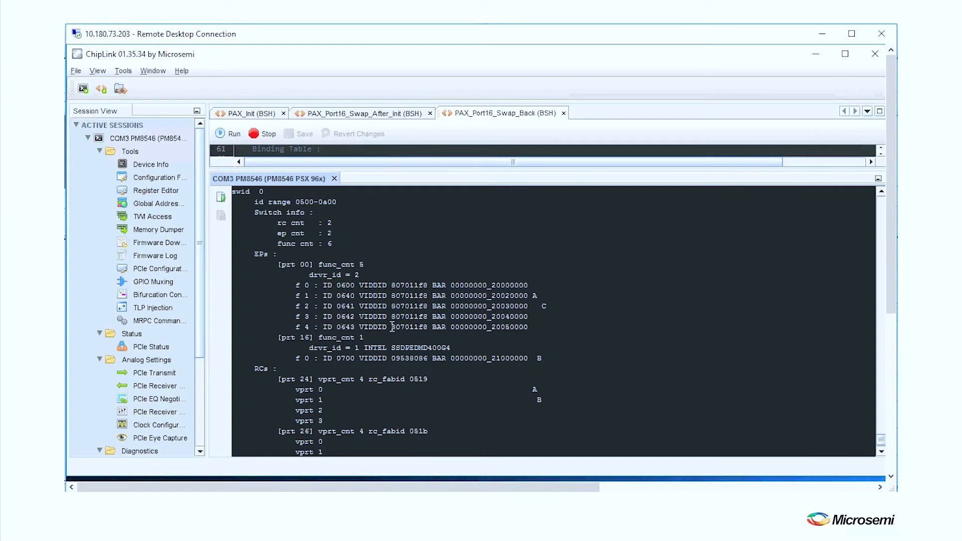
{"action": "mouse_move", "coordinate": [521, 303]}
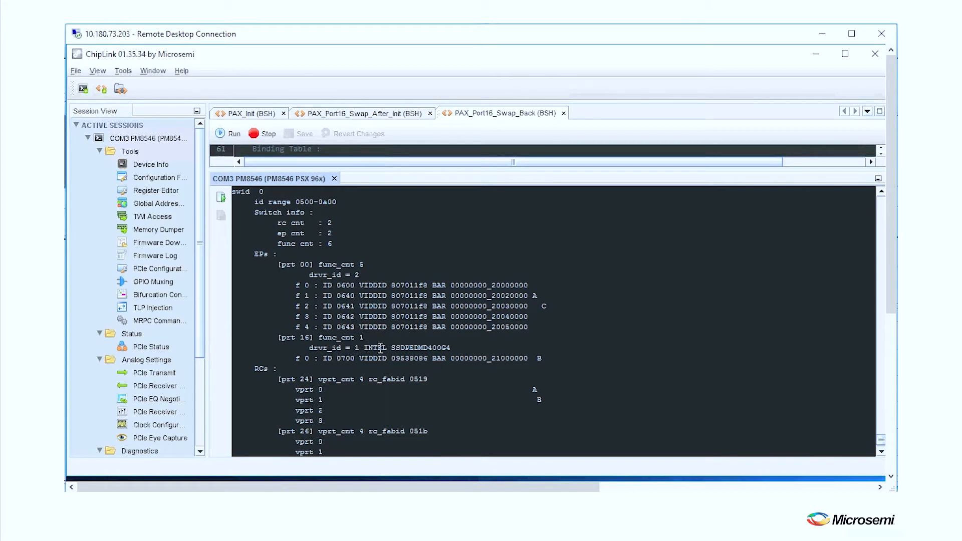
{"action": "mouse_move", "coordinate": [331, 348]}
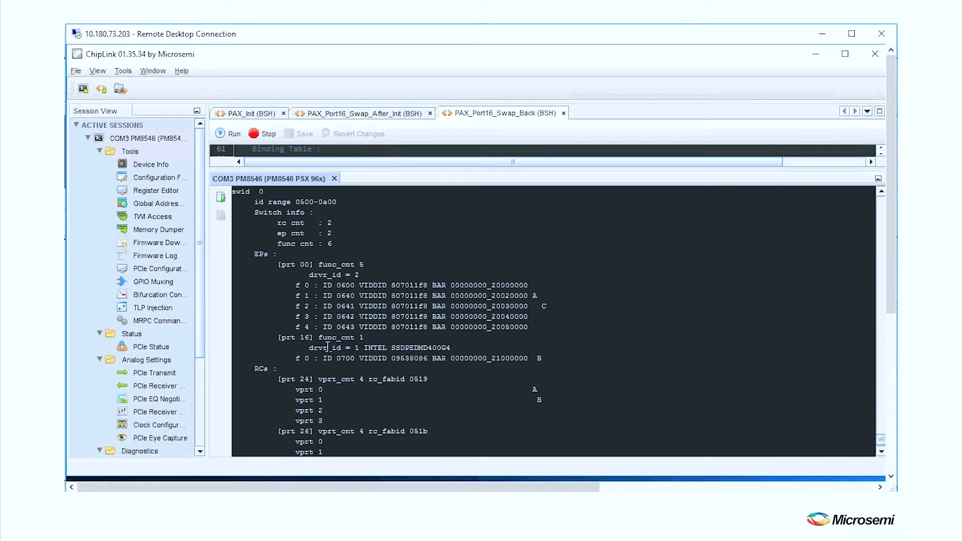
{"action": "mouse_move", "coordinate": [414, 361]}
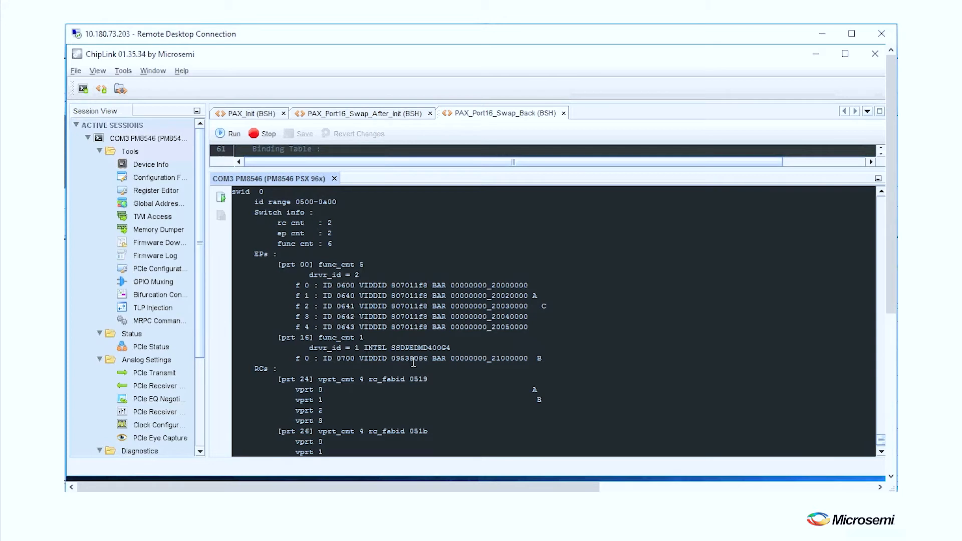
{"action": "mouse_move", "coordinate": [368, 386]}
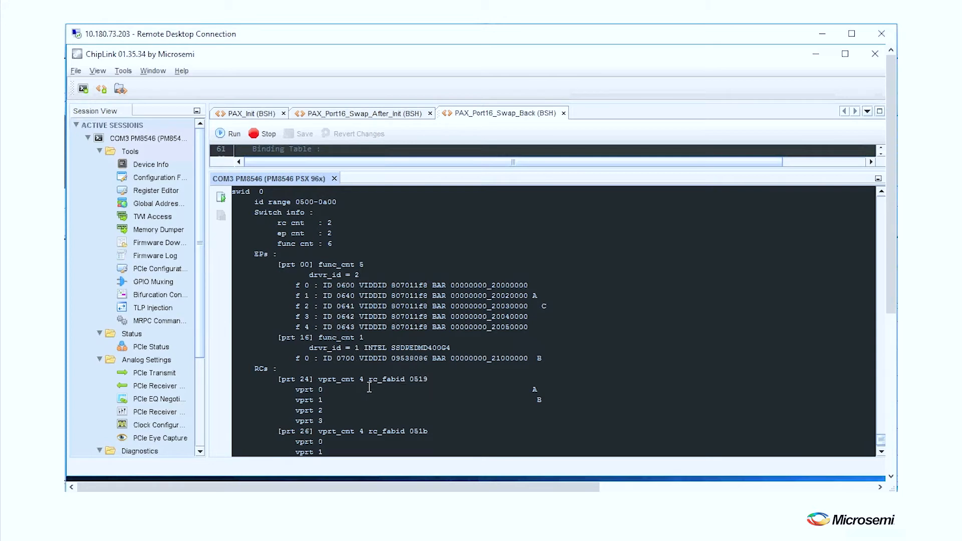
{"action": "scroll", "scroll_direction": "down", "scroll_amount": 3}
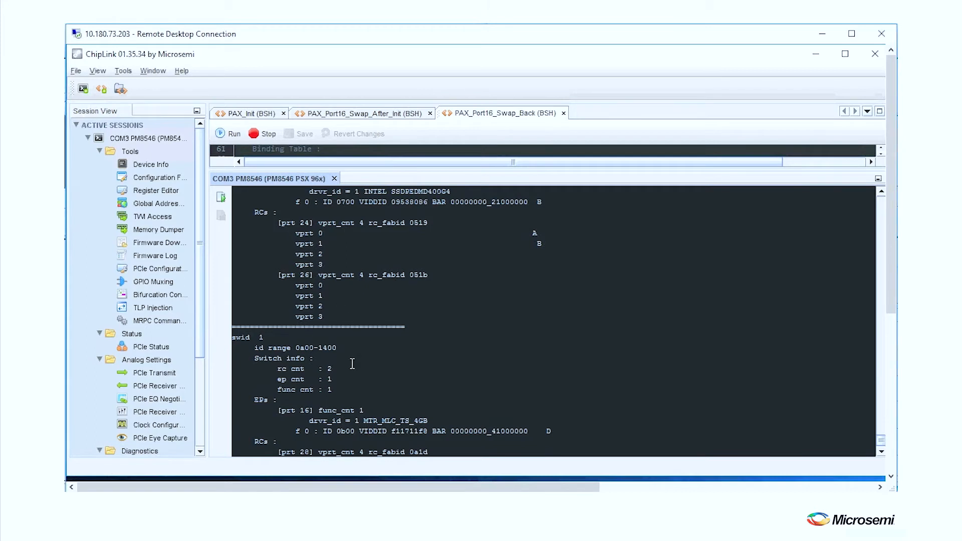
{"action": "scroll", "scroll_direction": "down", "scroll_amount": 3}
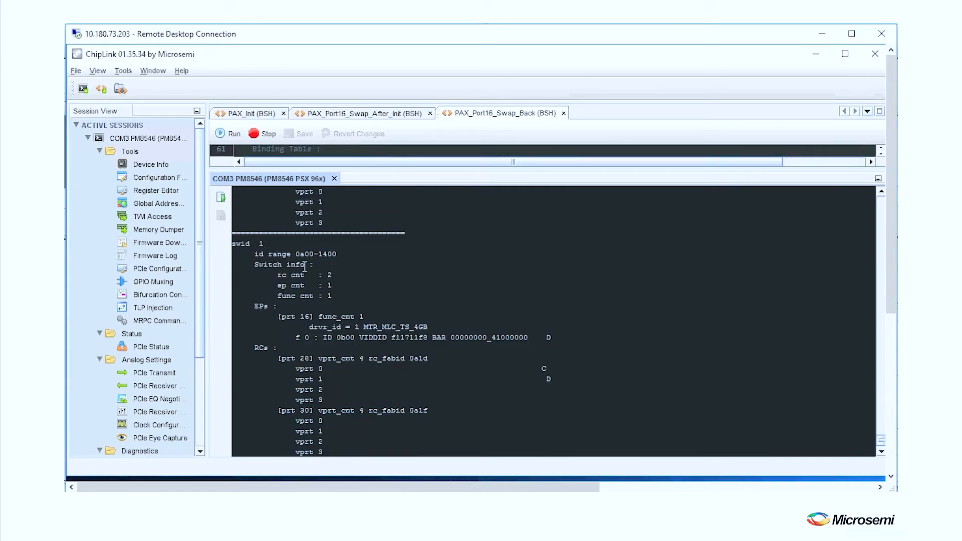
{"action": "scroll", "scroll_direction": "down", "scroll_amount": 3}
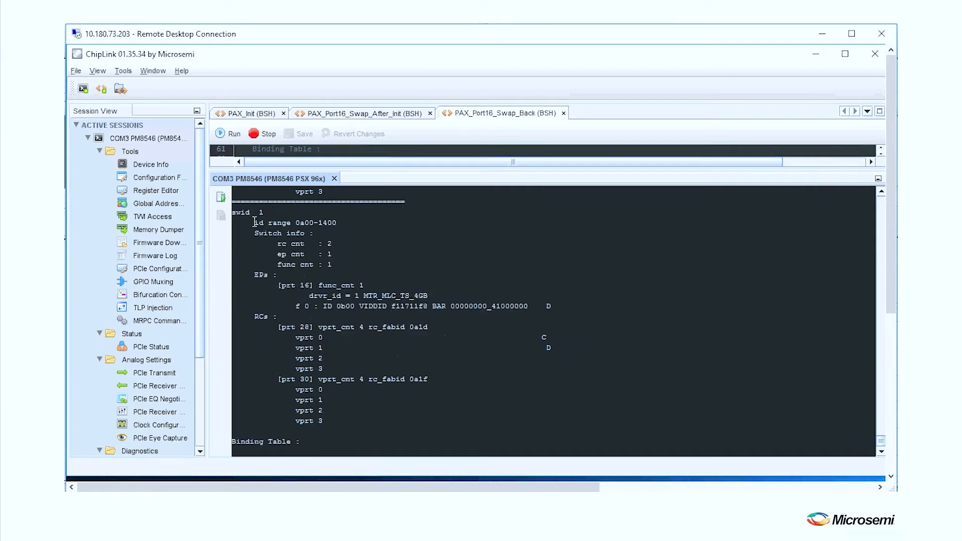
{"action": "mouse_move", "coordinate": [318, 236]}
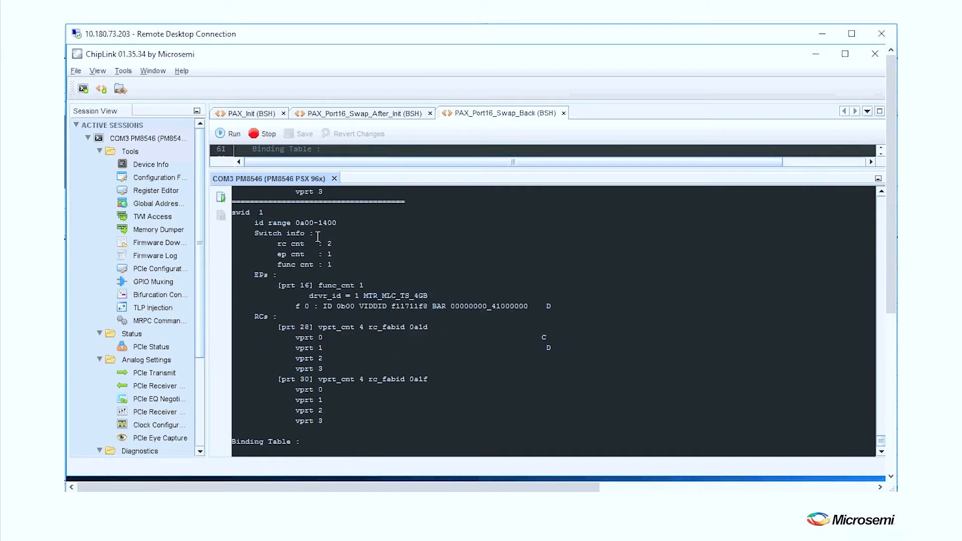
{"action": "mouse_move", "coordinate": [343, 254]}
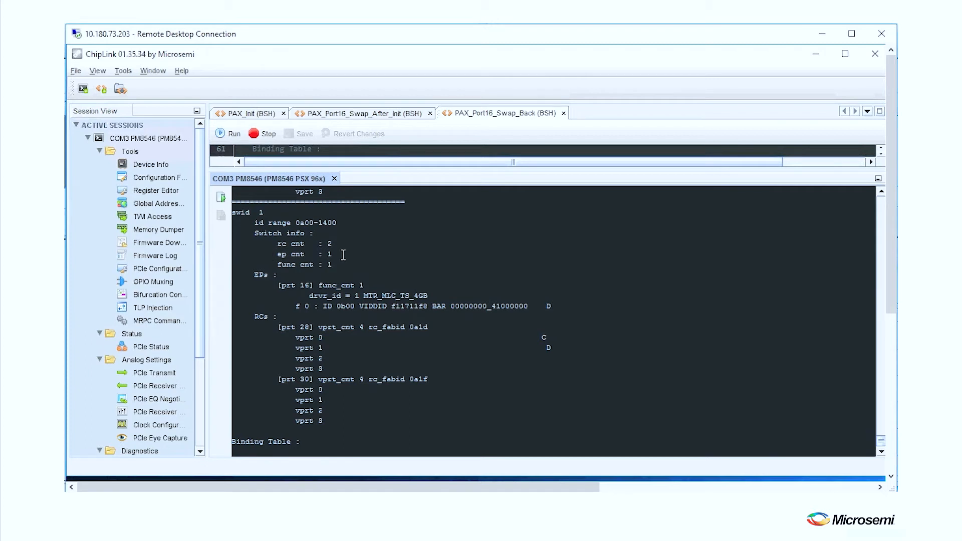
{"action": "mouse_move", "coordinate": [291, 234]}
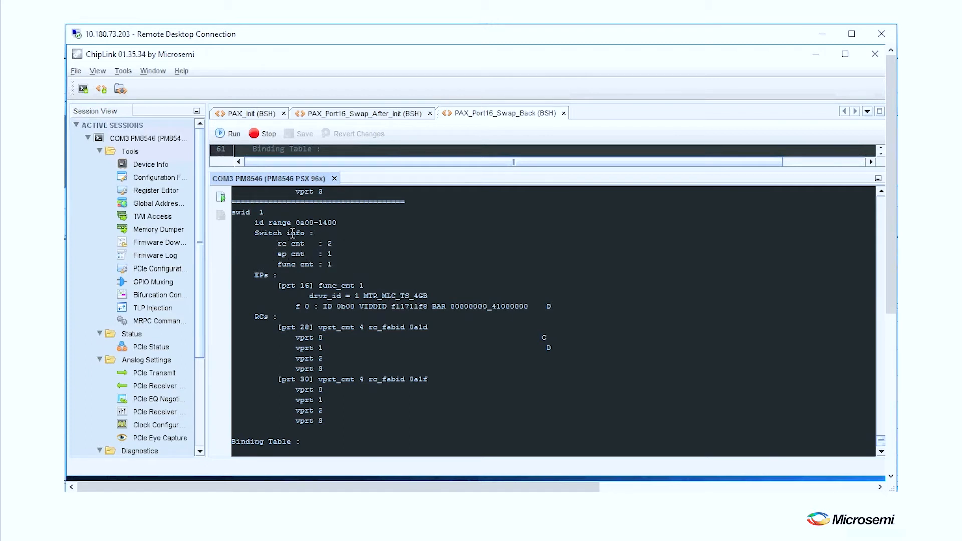
{"action": "mouse_move", "coordinate": [330, 300]}
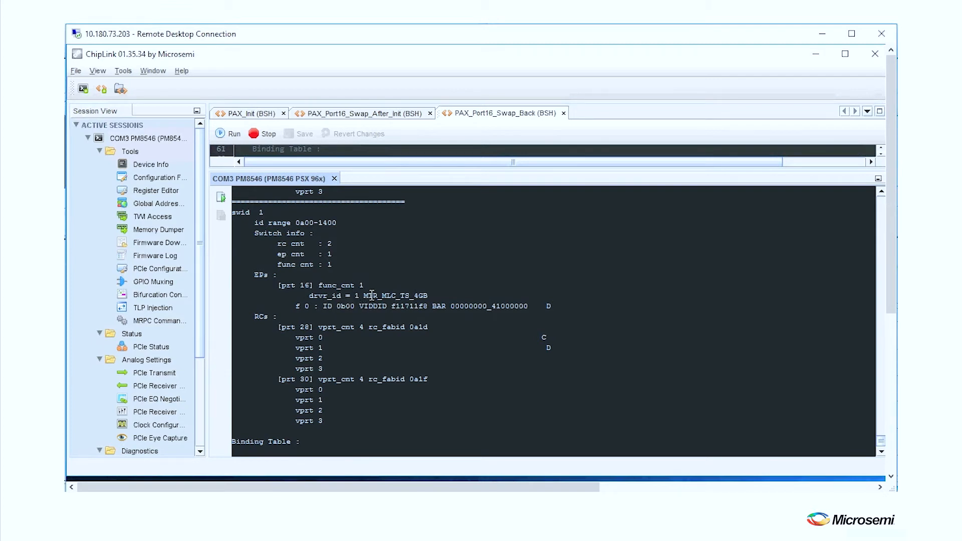
{"action": "mouse_move", "coordinate": [362, 405]}
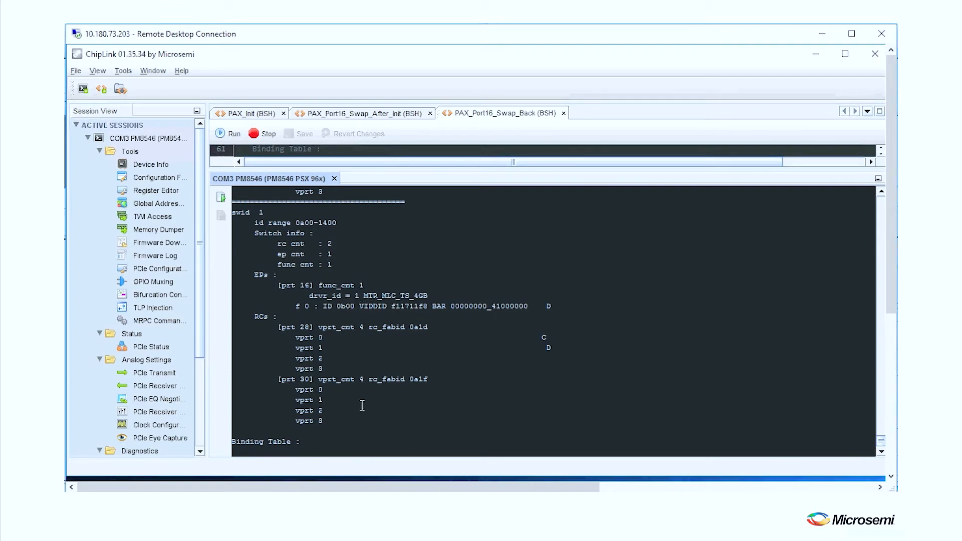
{"action": "scroll", "scroll_direction": "down", "scroll_amount": 3}
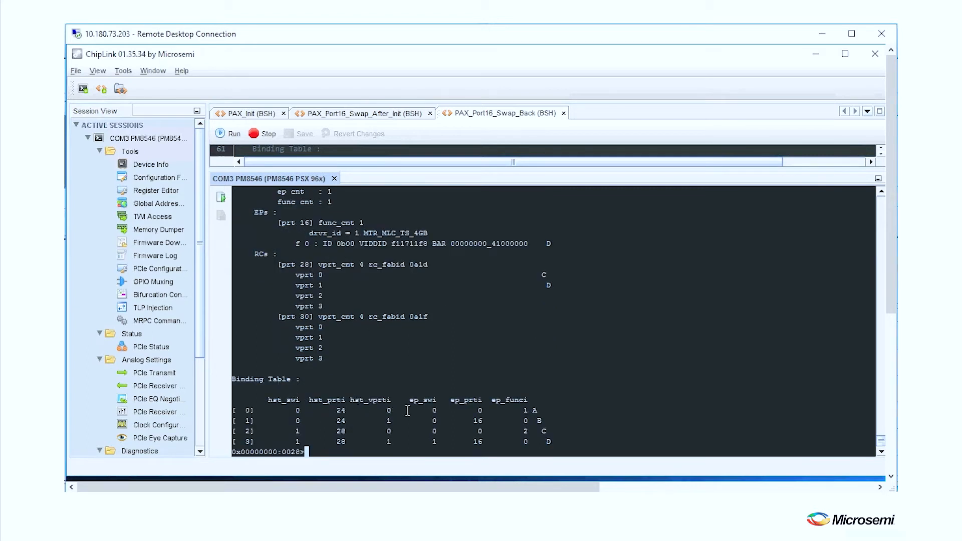
{"action": "mouse_move", "coordinate": [454, 439]}
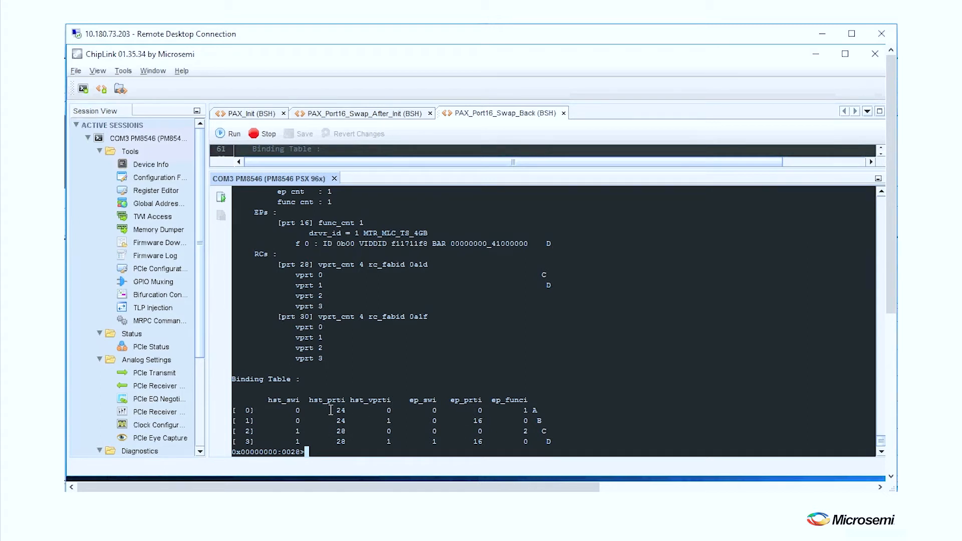
{"action": "mouse_move", "coordinate": [344, 289]}
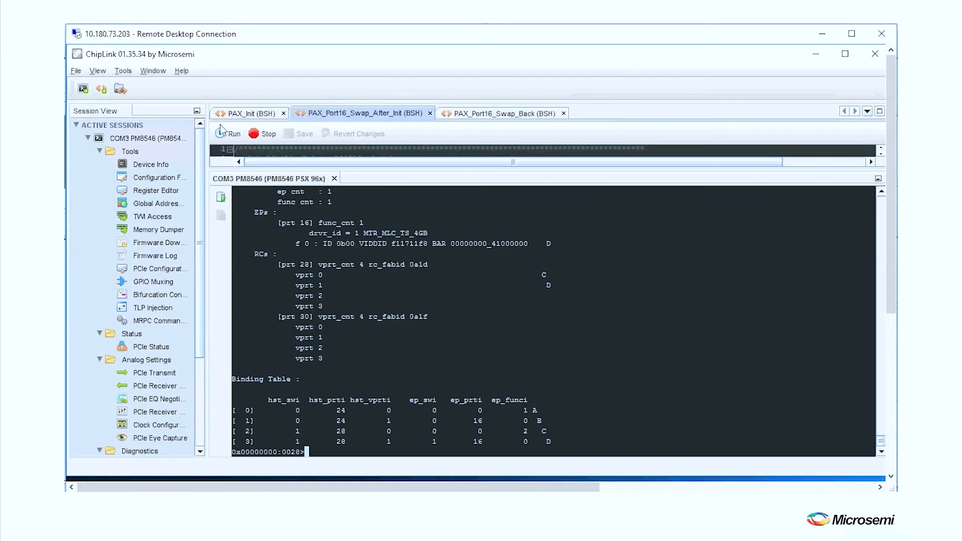
{"action": "mouse_move", "coordinate": [226, 137]}
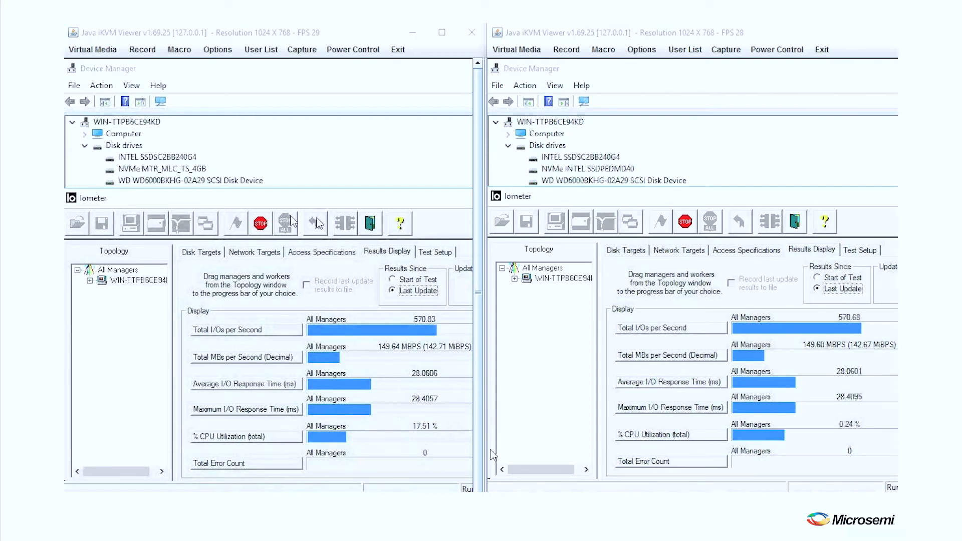
{"action": "mouse_move", "coordinate": [284, 222]}
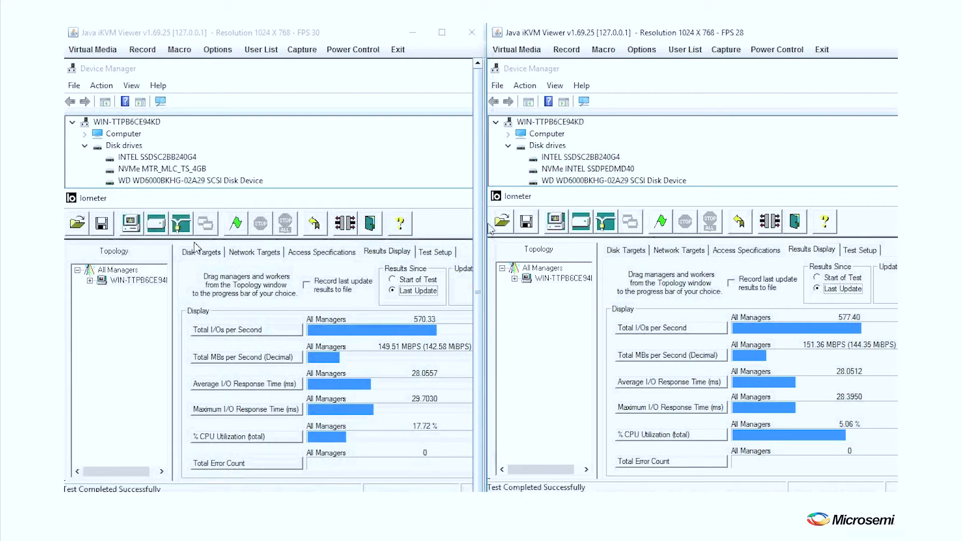
Refresh the left host's disk targets, start Iometer on NVMe MTR_MLC_TS_4GB, and target INTEL SSDPEDMD40 on the right host.
{"action": "left_click", "coordinate": [200, 251]}
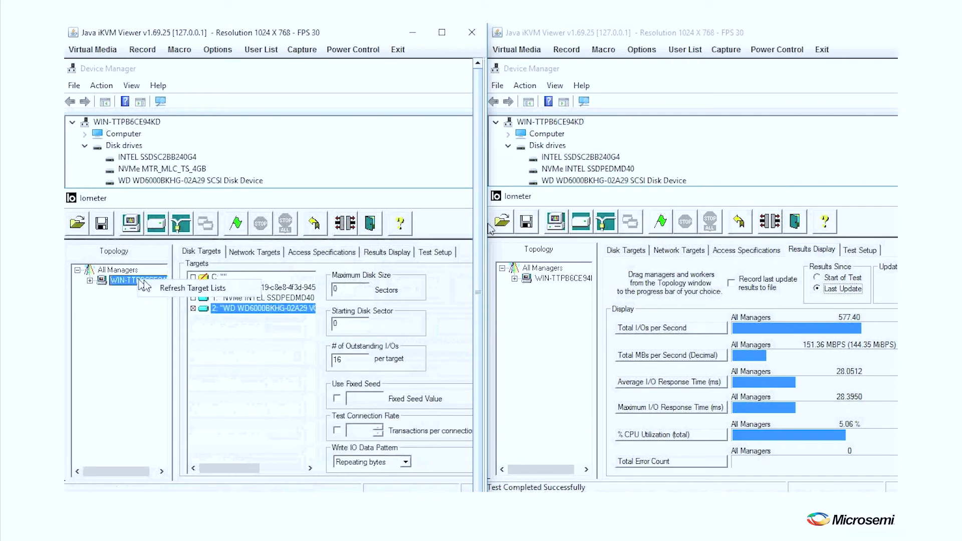
{"action": "left_click", "coordinate": [194, 288]}
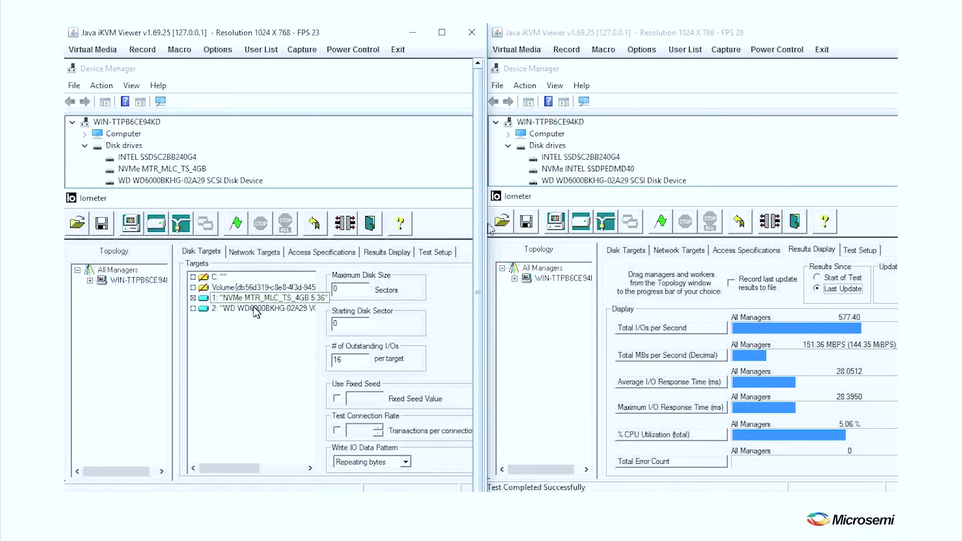
{"action": "left_click", "coordinate": [264, 298]}
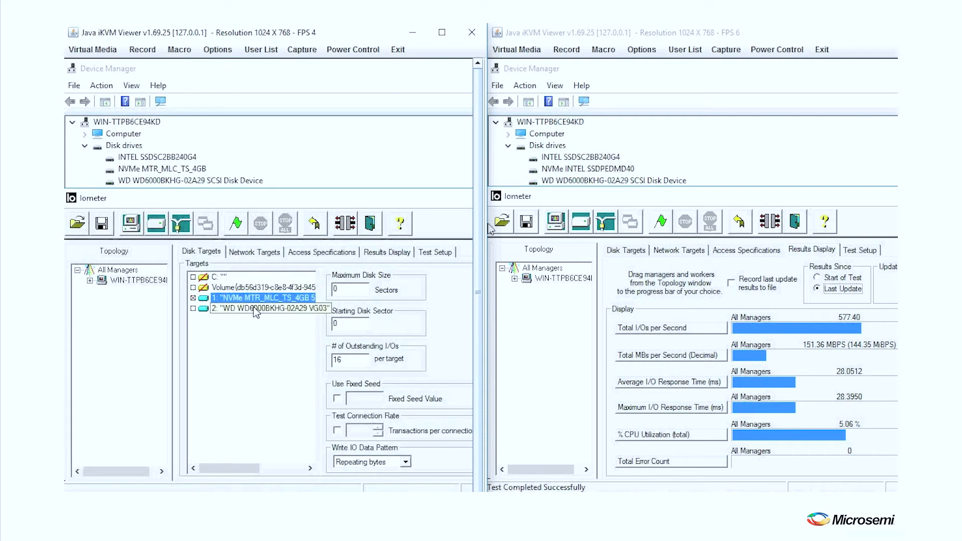
{"action": "left_click", "coordinate": [270, 308]}
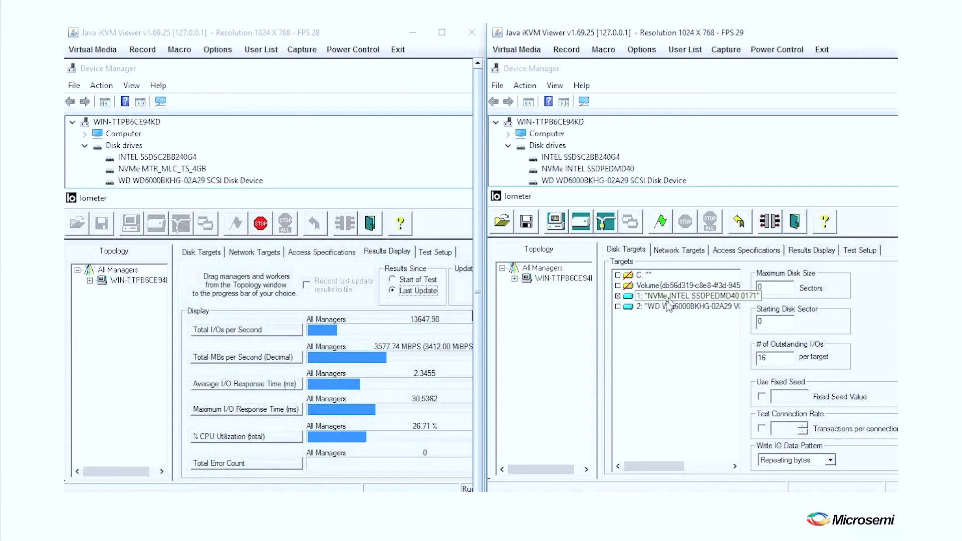
{"action": "left_click", "coordinate": [674, 306]}
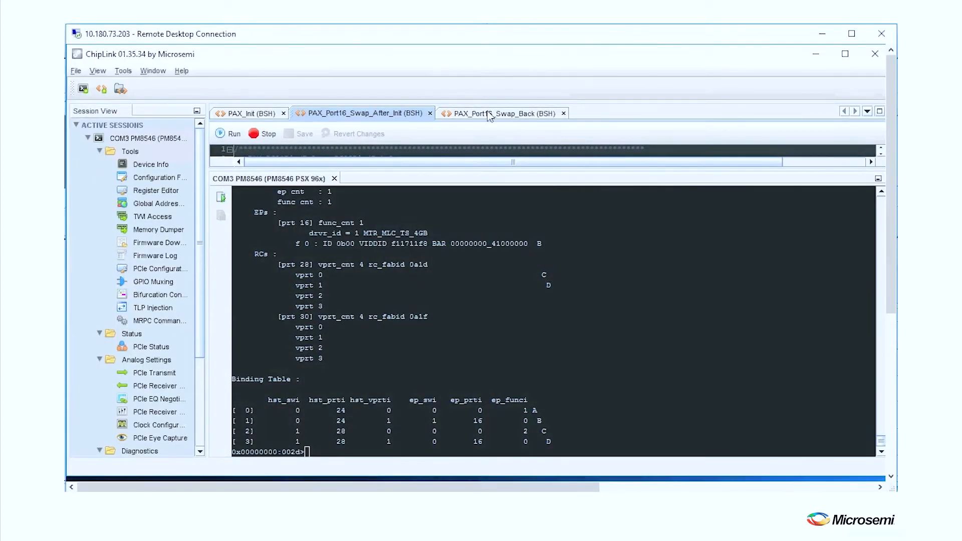
Run the PAX_Port16_Swap_Back script against the COM3 PM8546 switch session.
{"action": "left_click", "coordinate": [503, 113]}
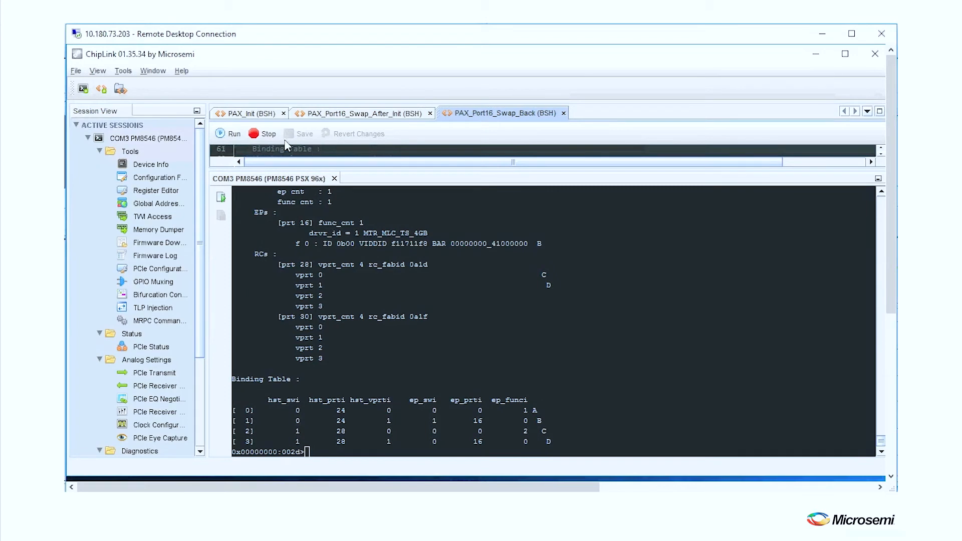
{"action": "mouse_move", "coordinate": [233, 133]}
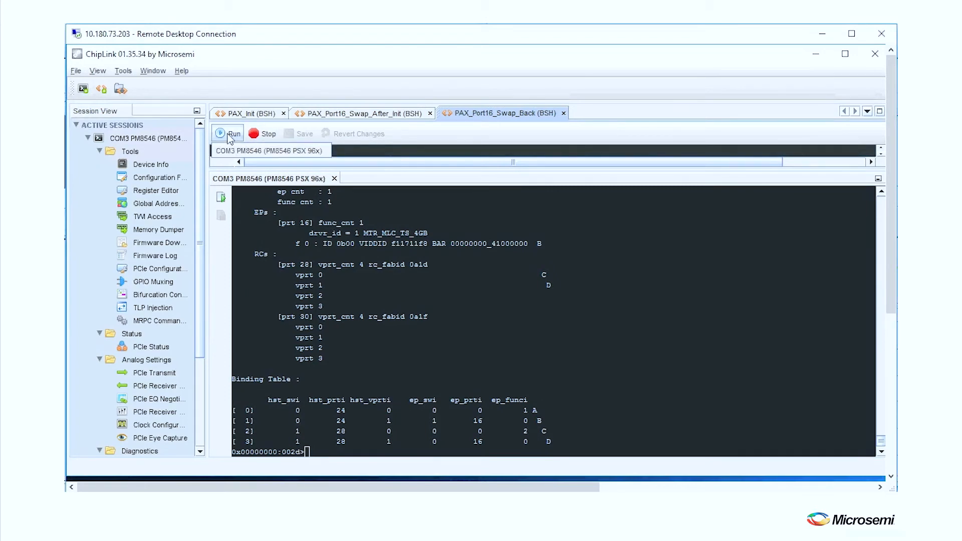
{"action": "left_click", "coordinate": [227, 133]}
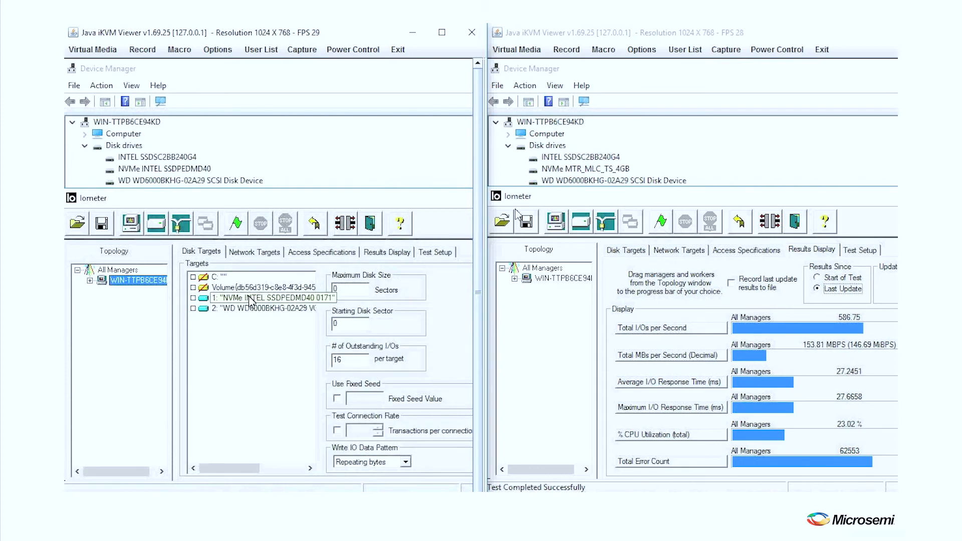
Target NVMe INTEL SSDPEDMD40 on the left host and refresh the right host's target list for its NVMe run.
{"action": "left_click", "coordinate": [264, 308]}
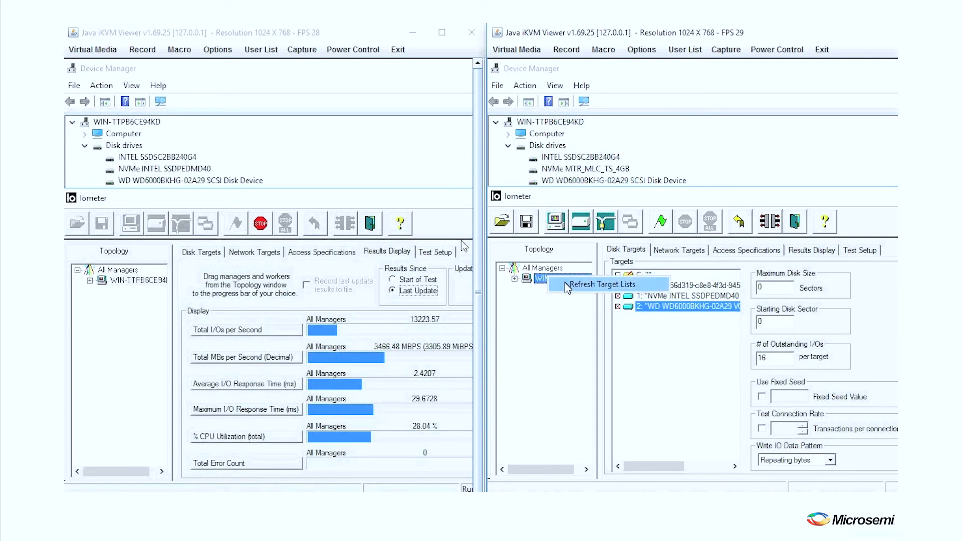
{"action": "left_click", "coordinate": [603, 284]}
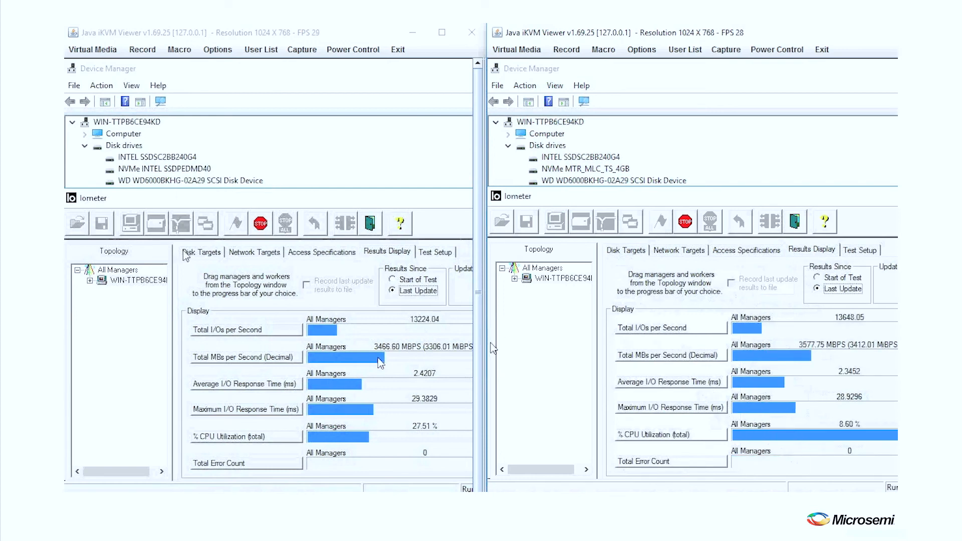
{"action": "mouse_move", "coordinate": [577, 348]}
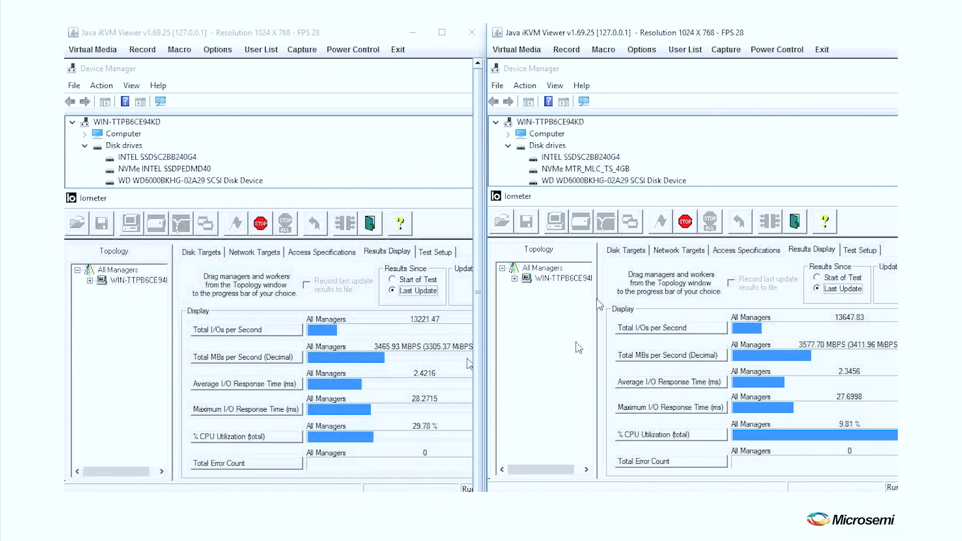